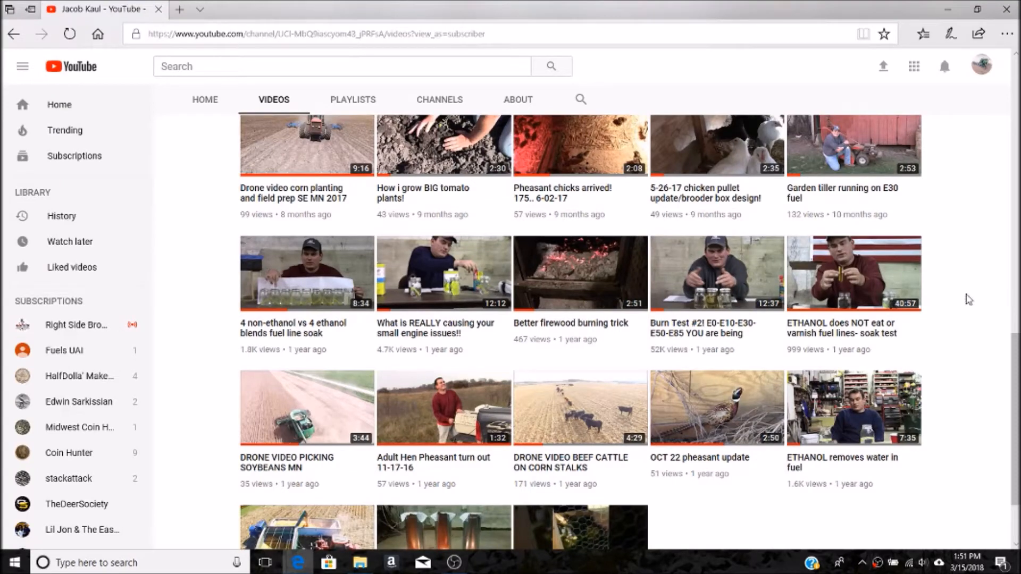
pyautogui.moveTo(962, 302)
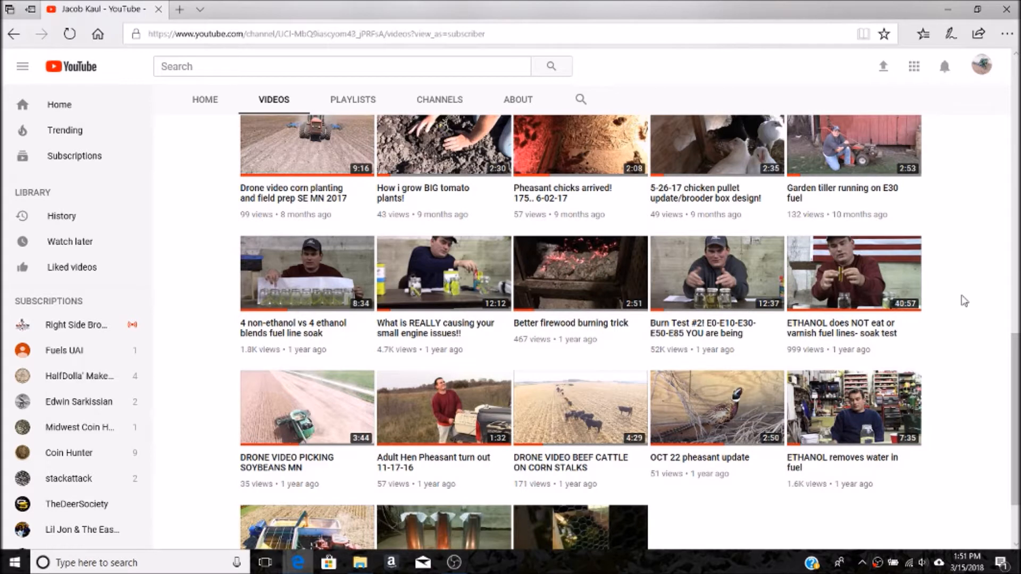
pyautogui.moveTo(811, 332)
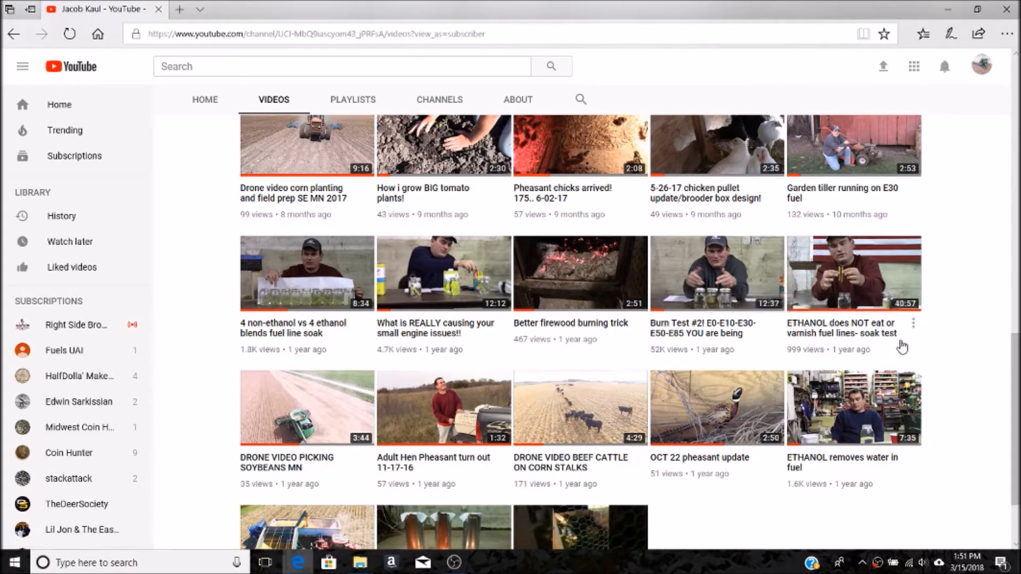
pyautogui.moveTo(913, 318)
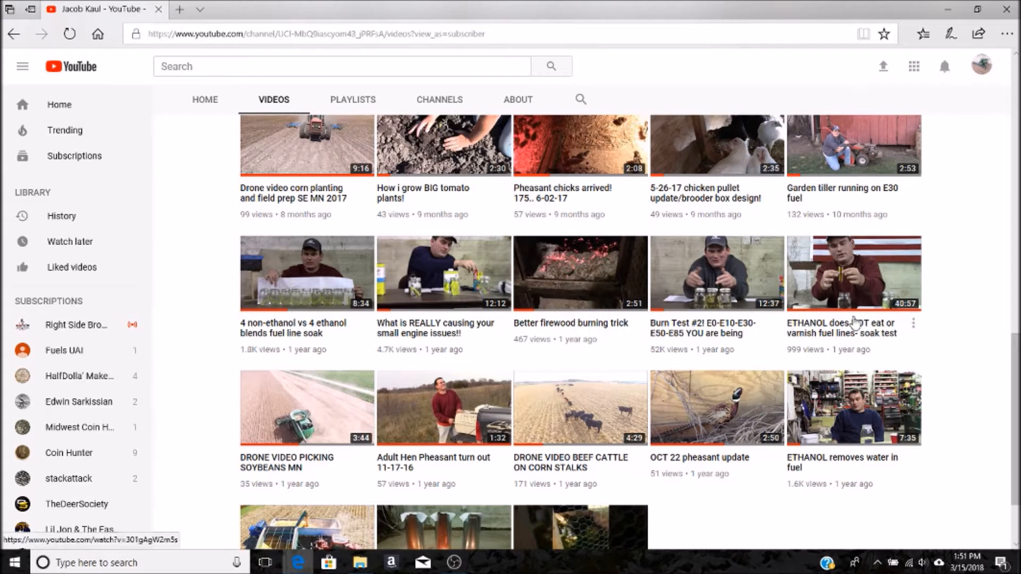
pyautogui.moveTo(841, 321)
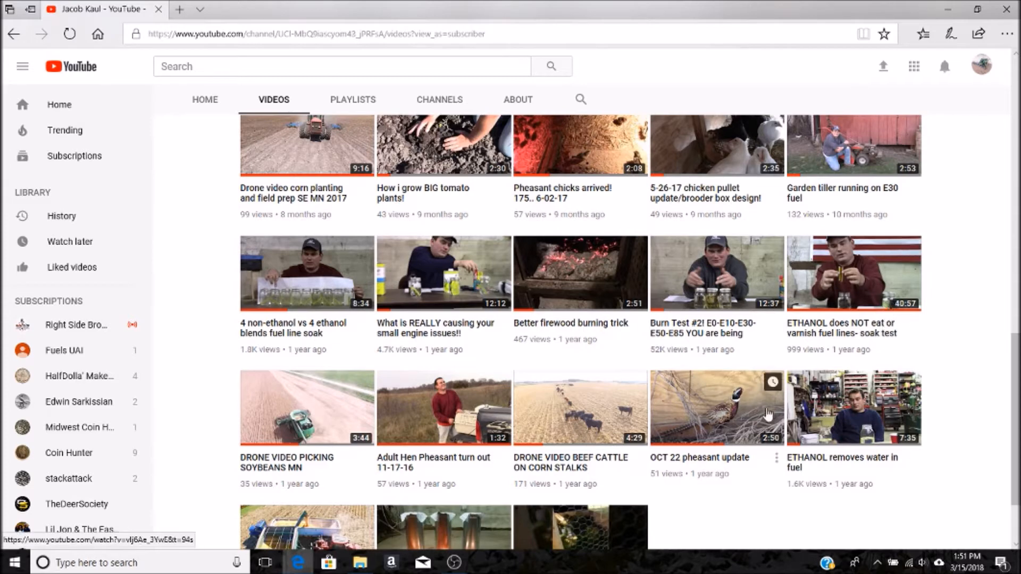
# Switch to the Jar soak pictures folder and open the Jar colors photo full screen
pyautogui.click(355, 562)
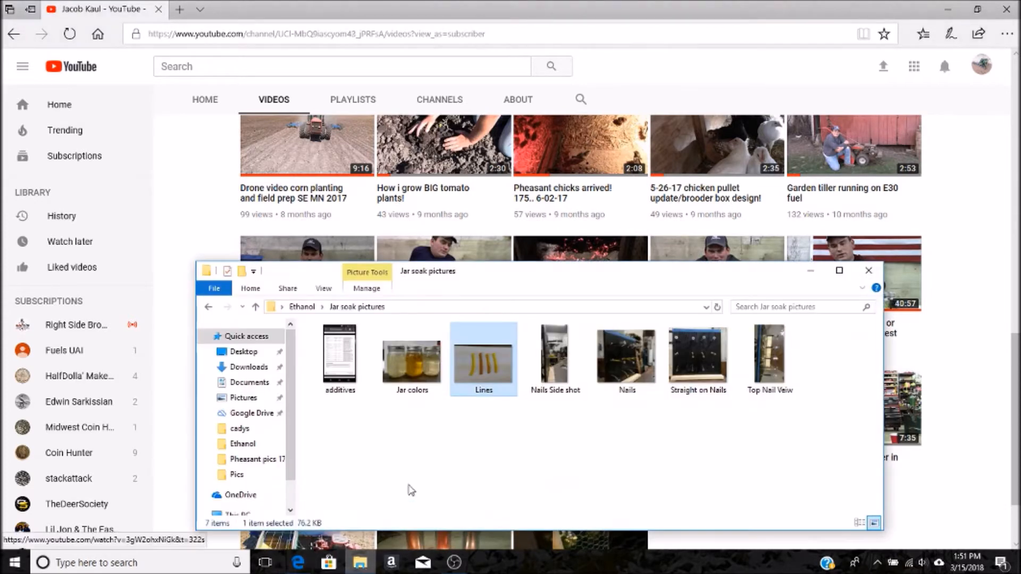
pyautogui.doubleClick(412, 358)
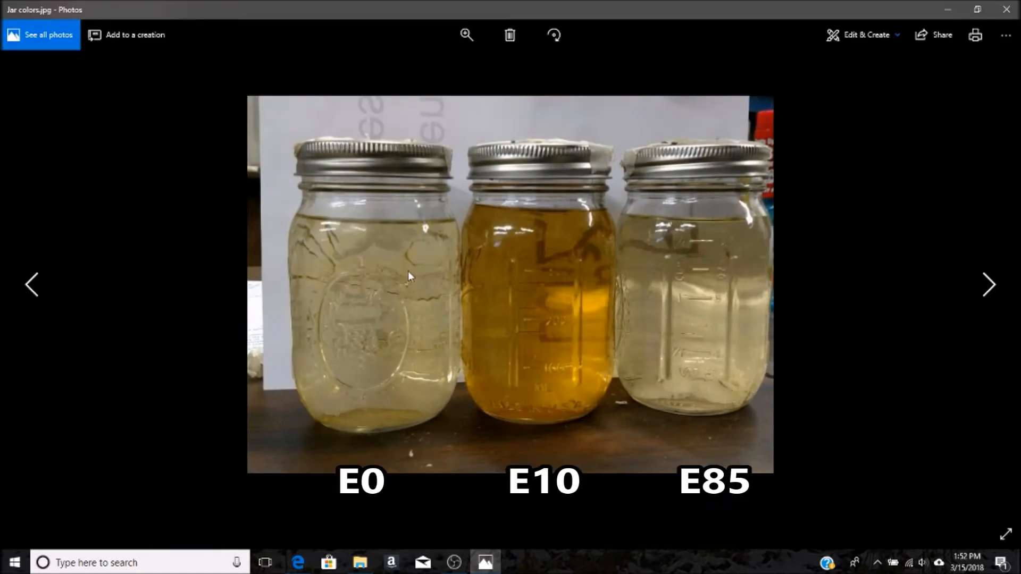
pyautogui.moveTo(446, 293)
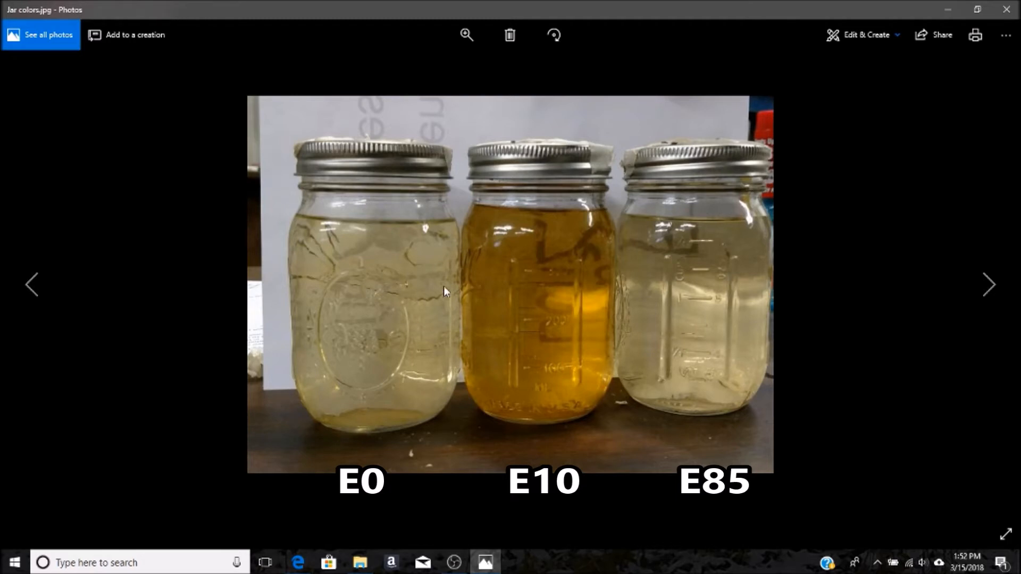
pyautogui.moveTo(563, 308)
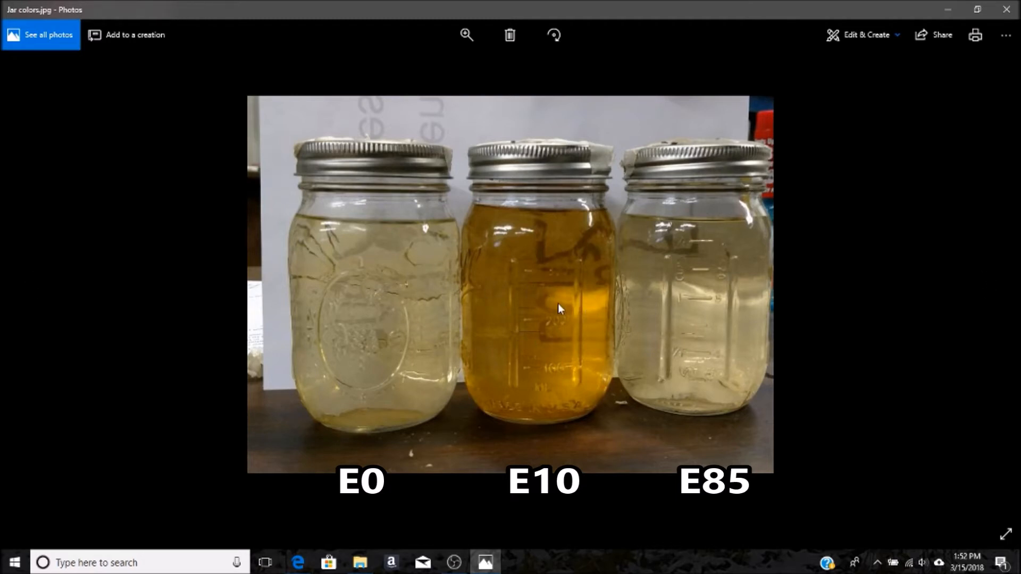
pyautogui.moveTo(688, 312)
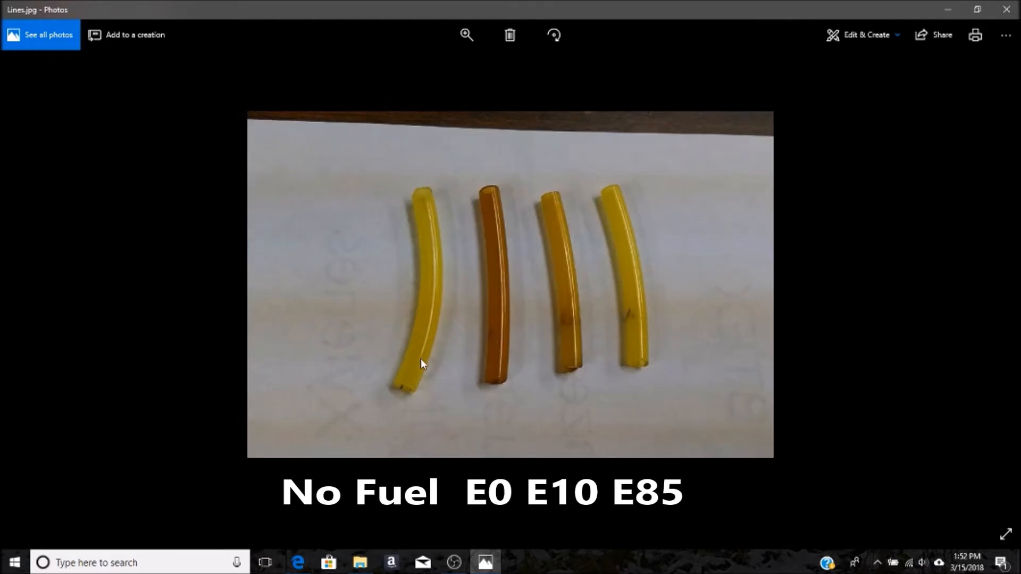
pyautogui.moveTo(432, 319)
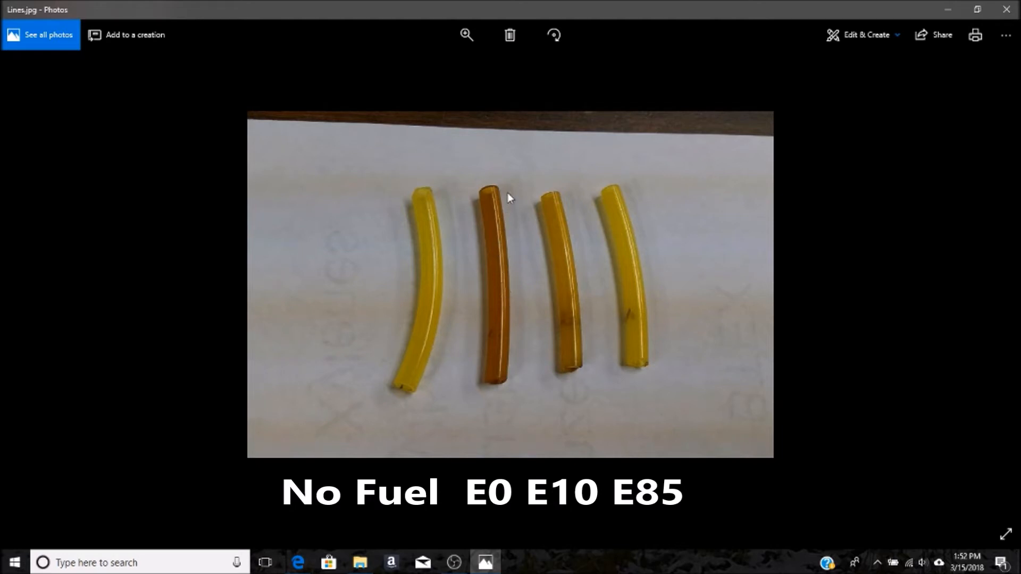
pyautogui.moveTo(502, 374)
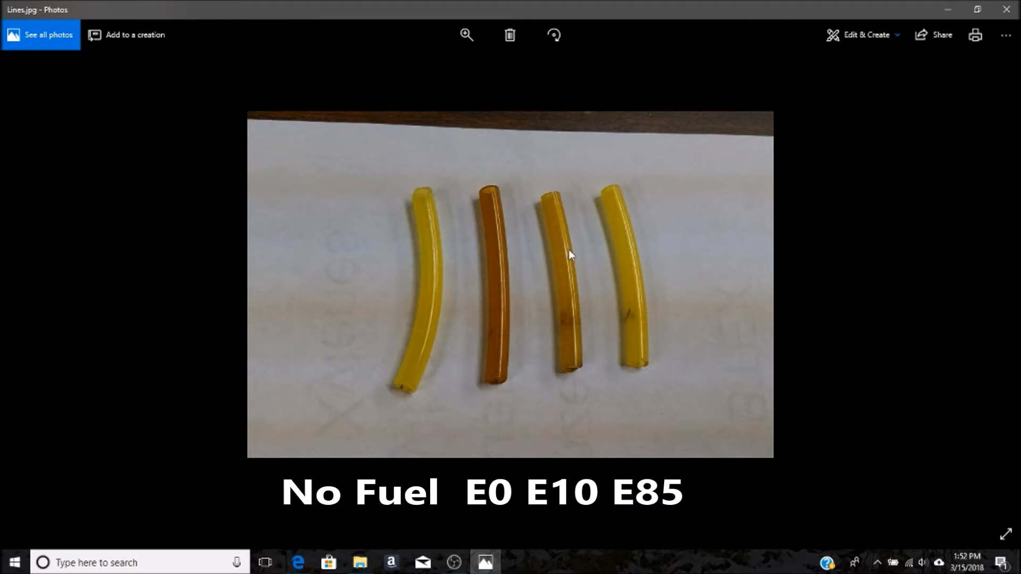
pyautogui.moveTo(579, 353)
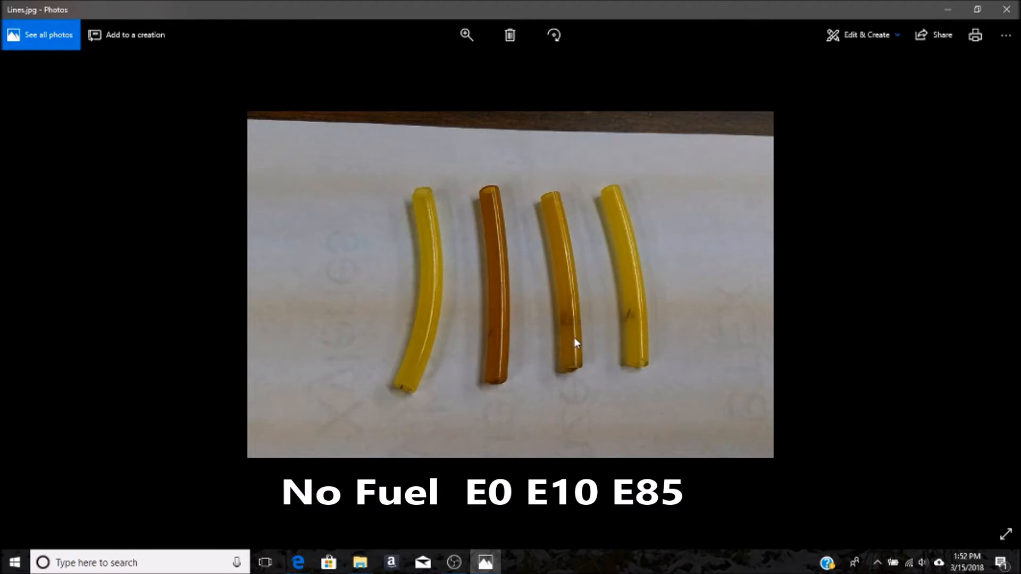
pyautogui.moveTo(612, 313)
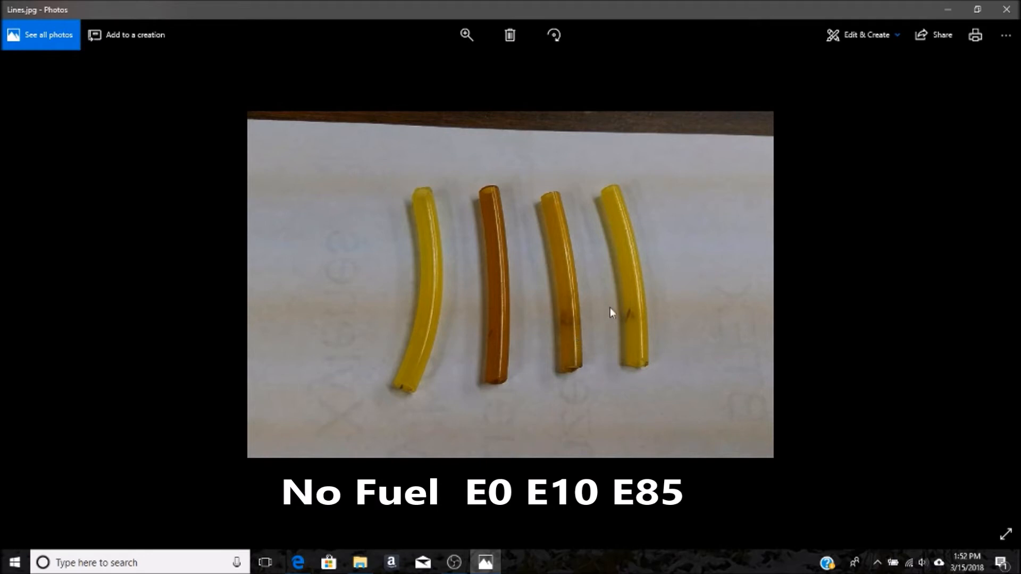
pyautogui.moveTo(640, 321)
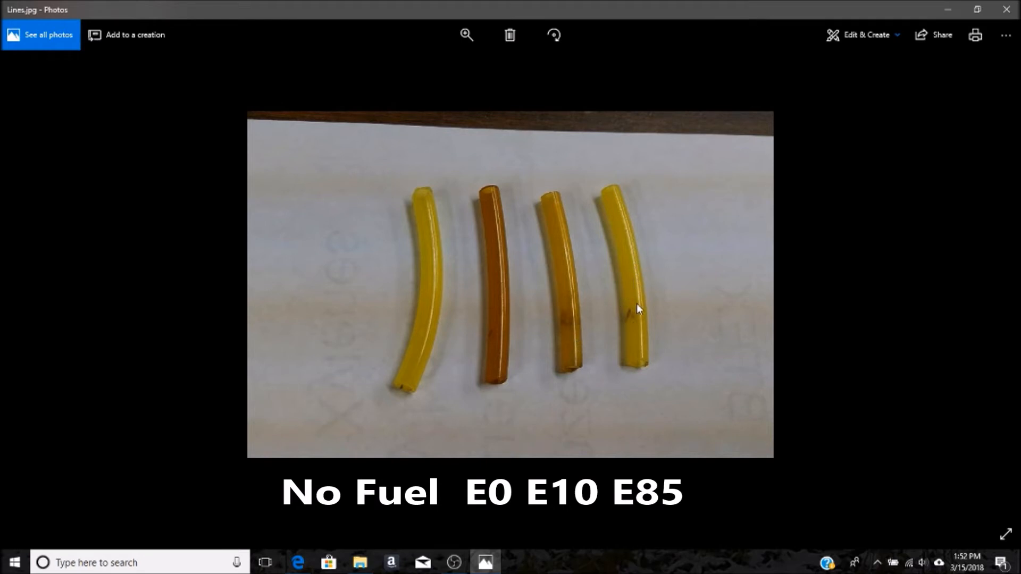
pyautogui.moveTo(474, 300)
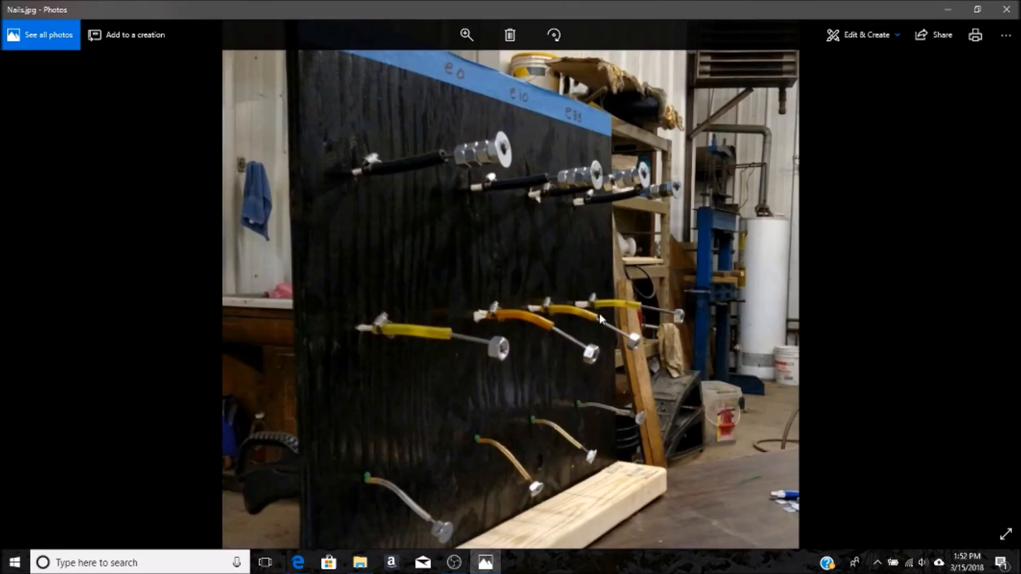
pyautogui.moveTo(408, 528)
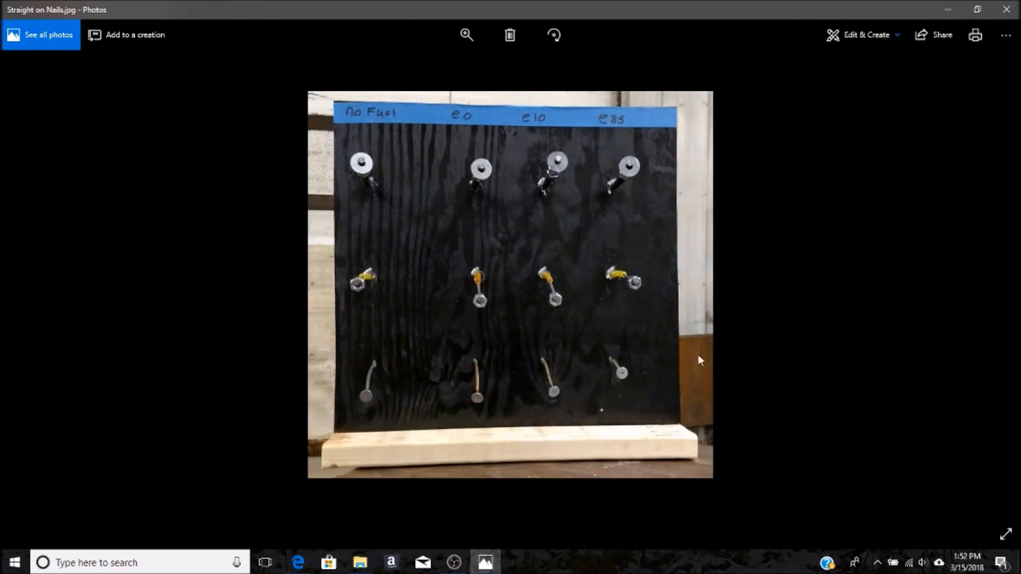
pyautogui.moveTo(562, 137)
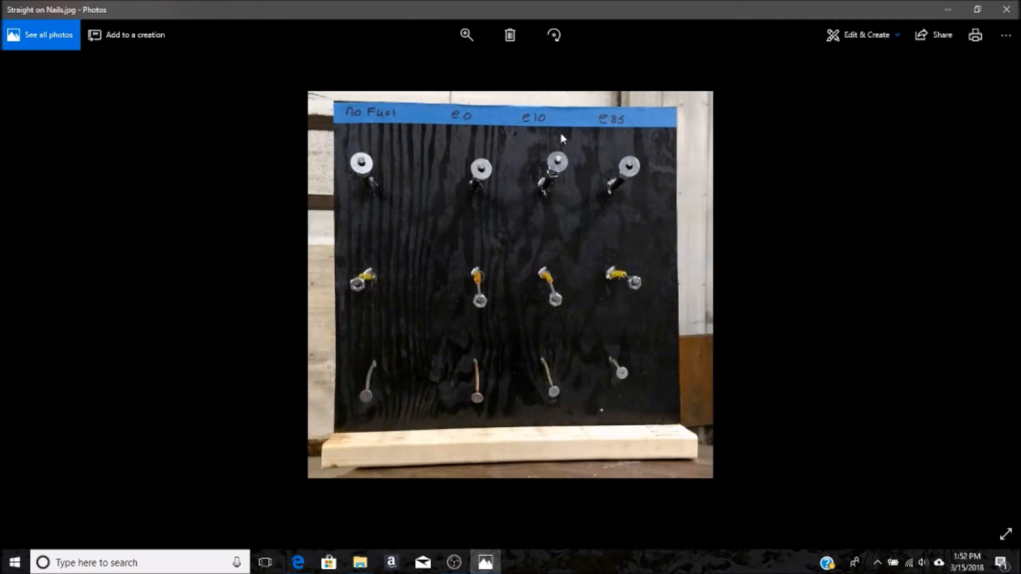
pyautogui.moveTo(721, 379)
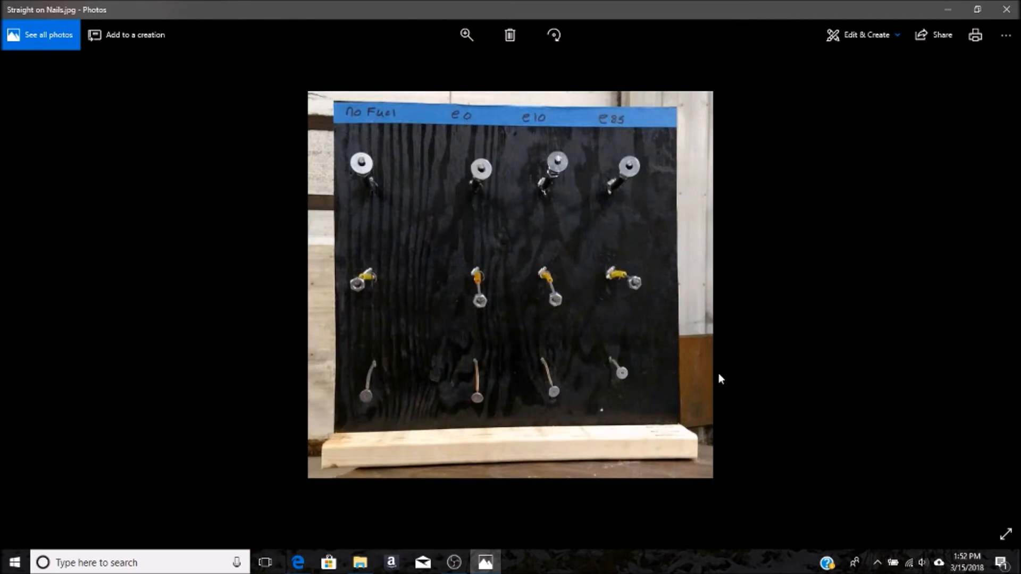
pyautogui.moveTo(559, 423)
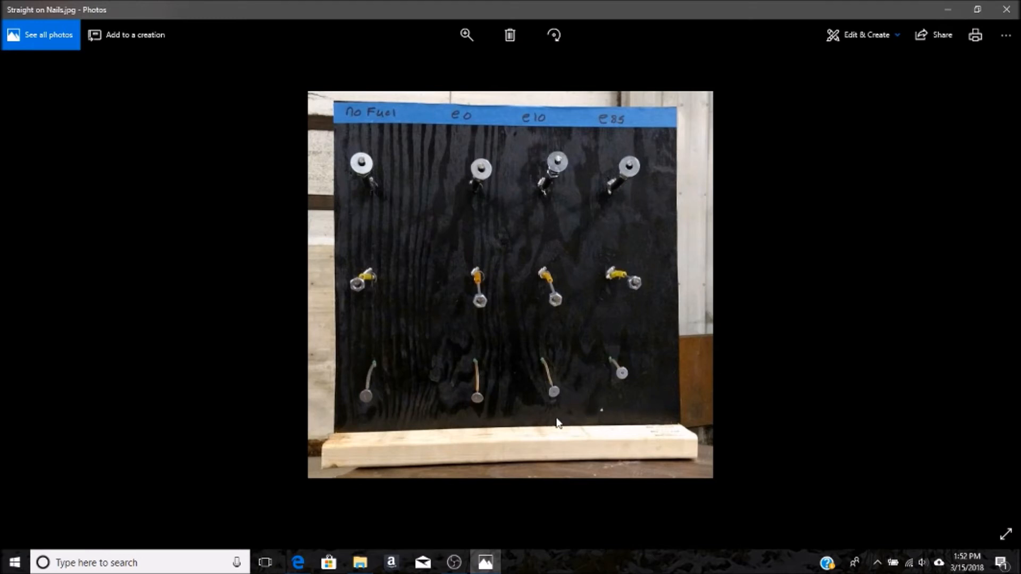
pyautogui.moveTo(490, 190)
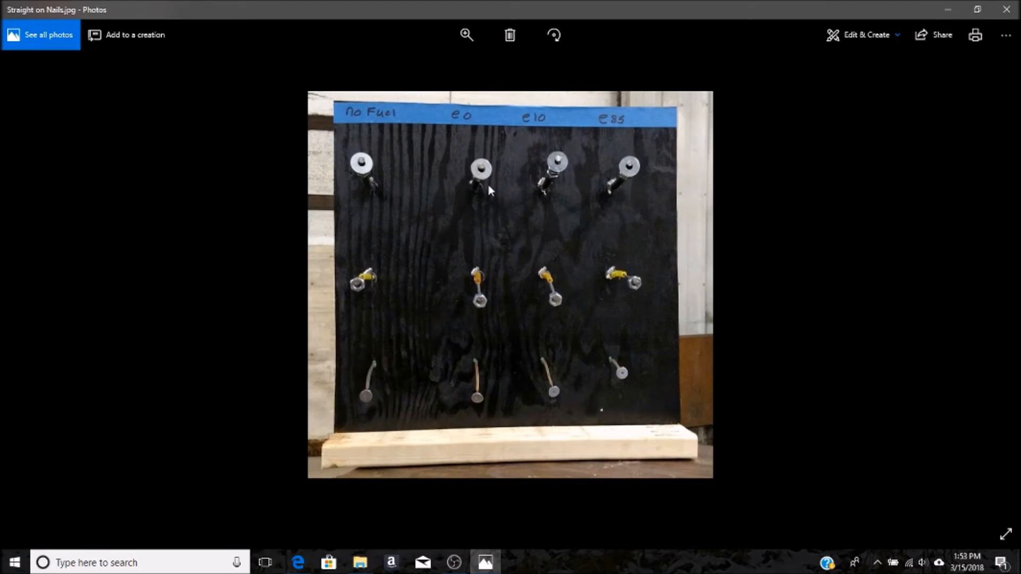
pyautogui.moveTo(502, 306)
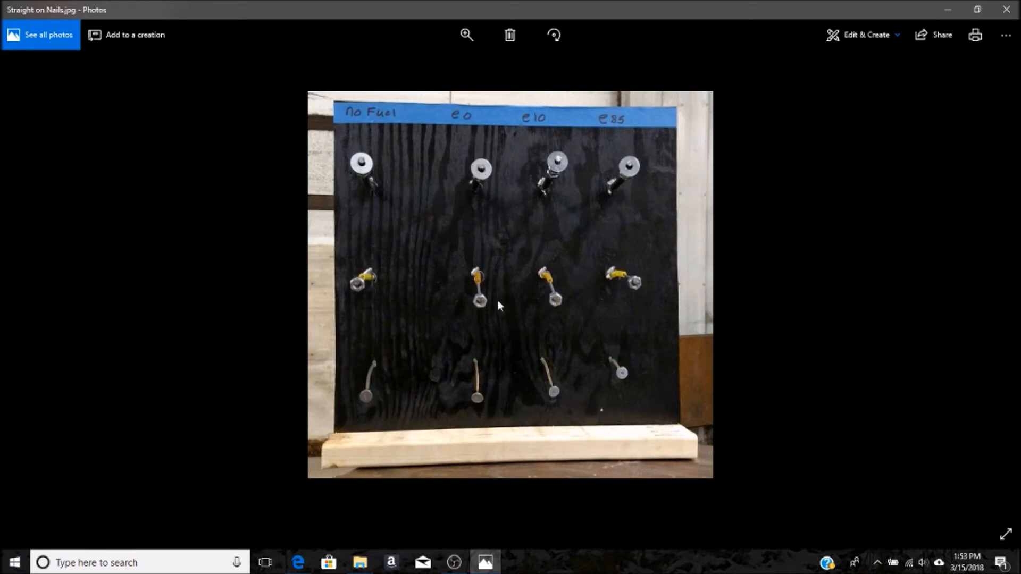
pyautogui.moveTo(628, 182)
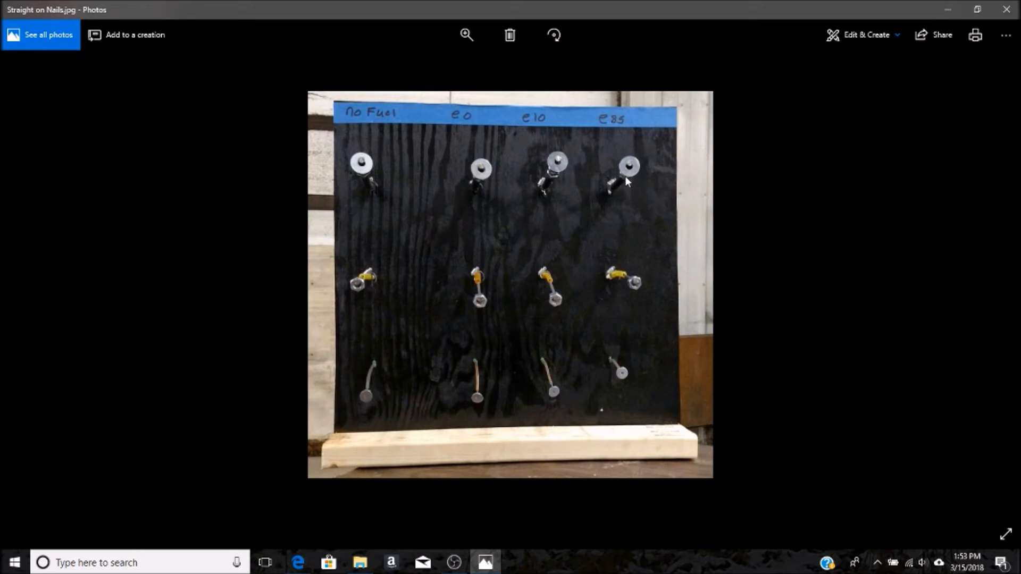
pyautogui.moveTo(398, 364)
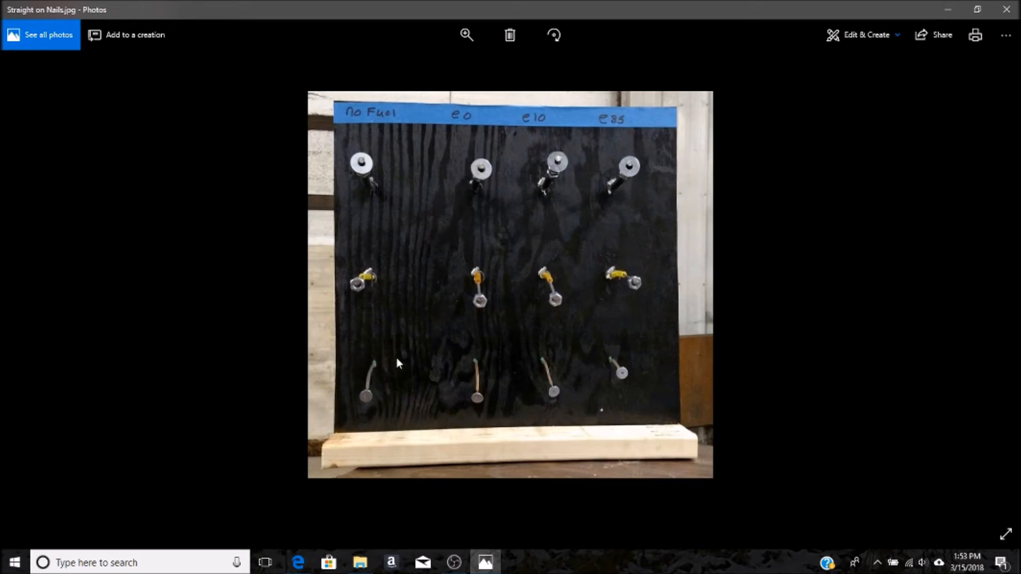
pyautogui.moveTo(387, 382)
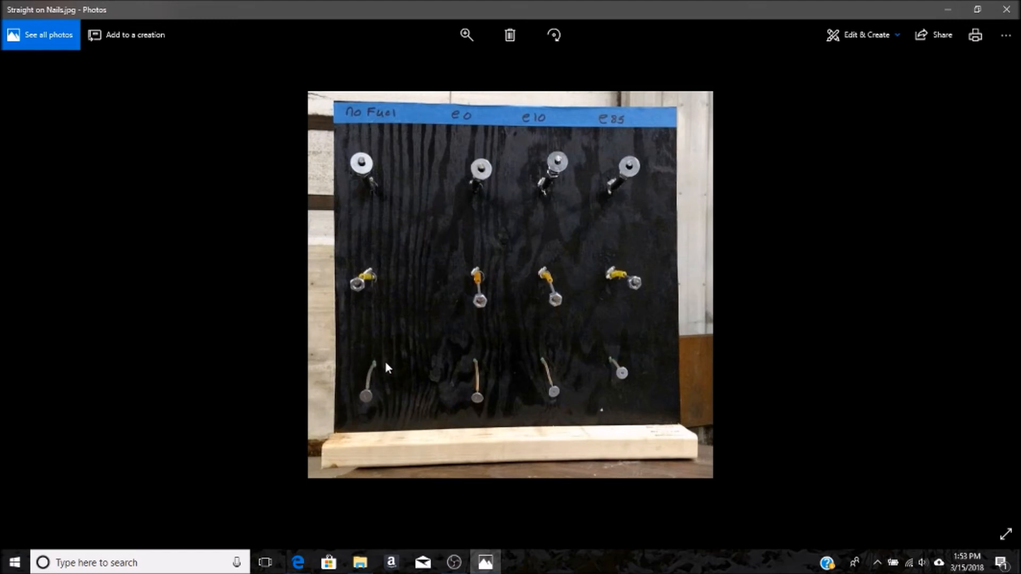
pyautogui.moveTo(421, 360)
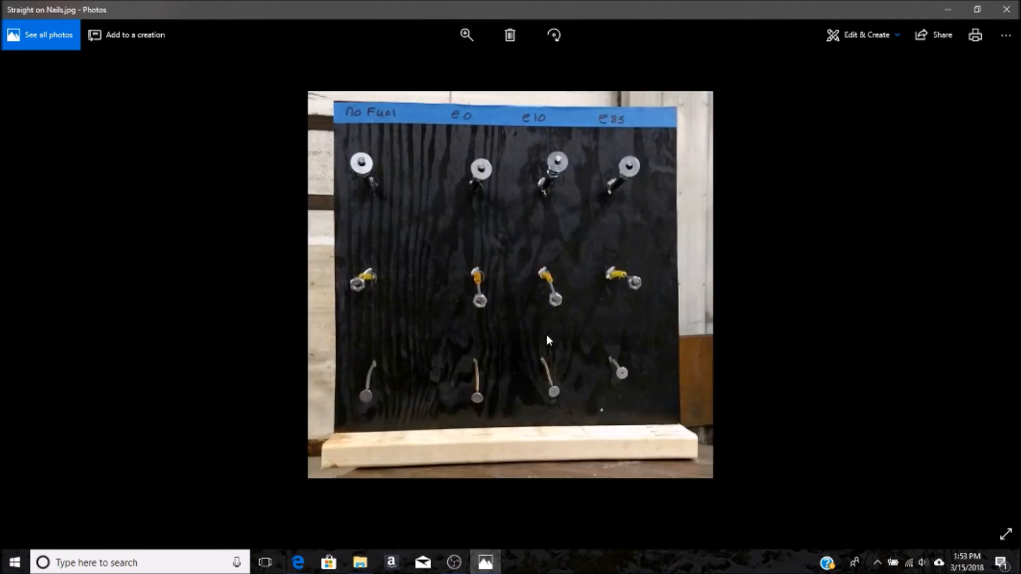
pyautogui.moveTo(590, 335)
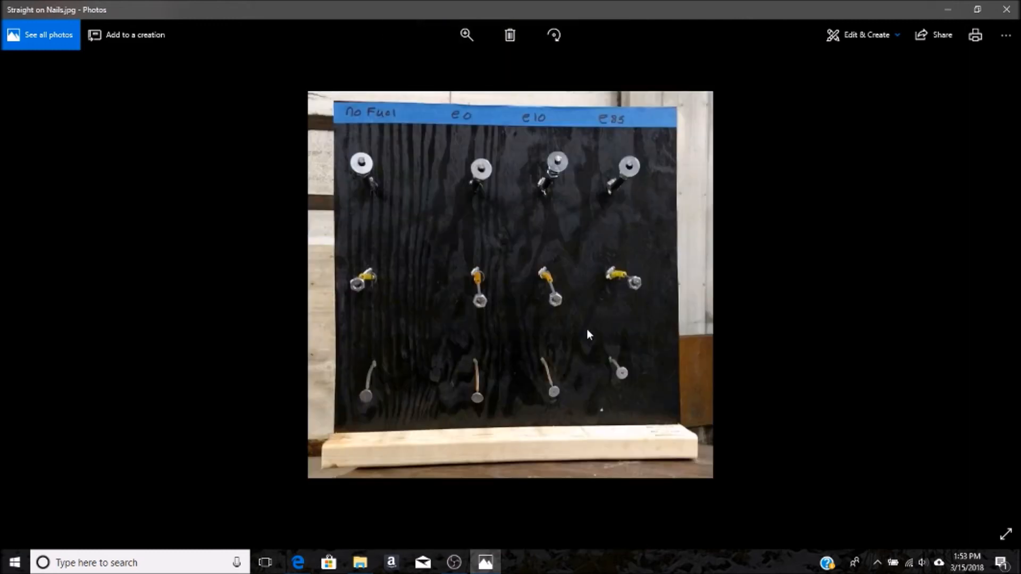
pyautogui.moveTo(563, 306)
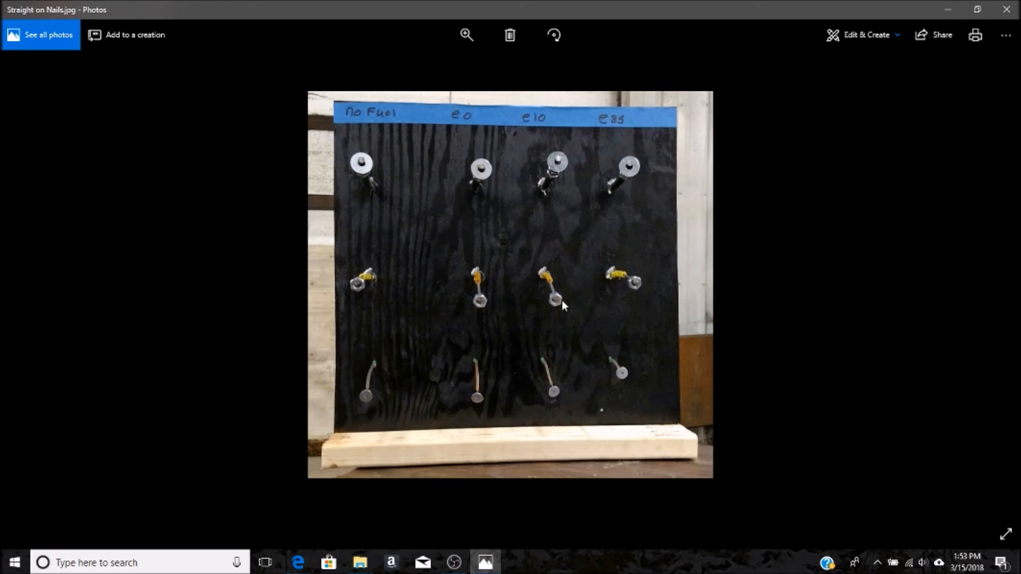
pyautogui.moveTo(551, 405)
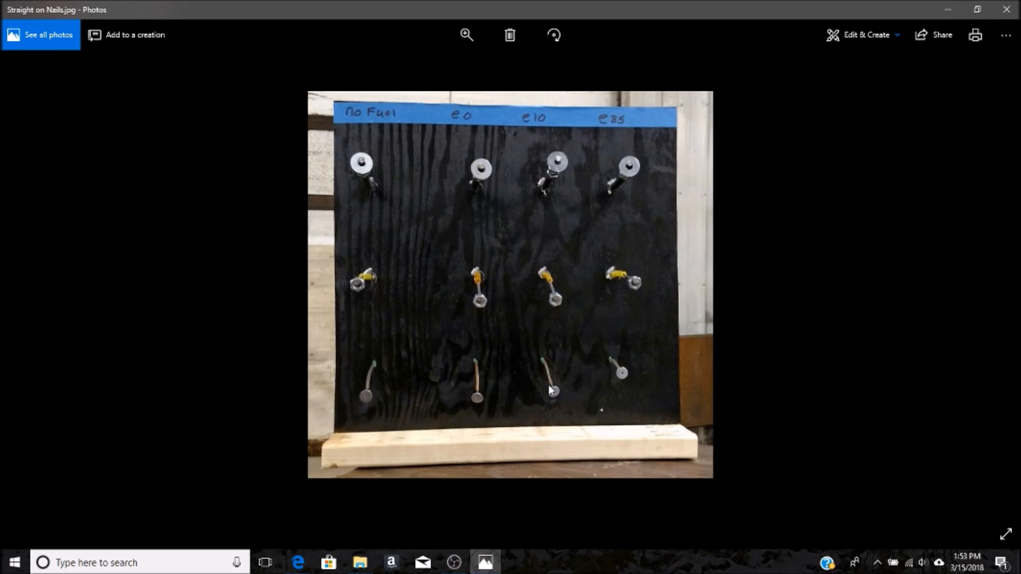
pyautogui.moveTo(553, 264)
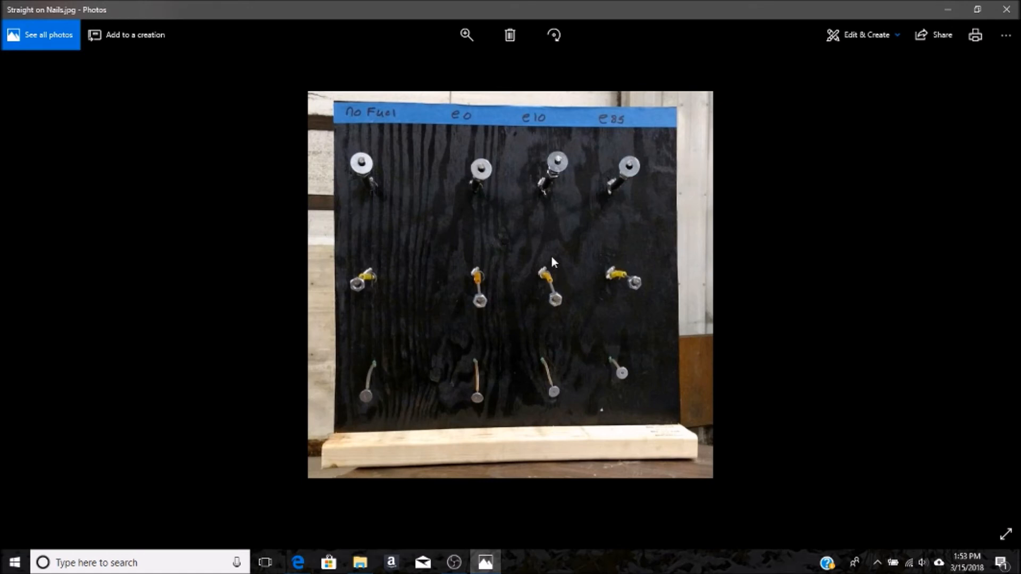
pyautogui.moveTo(481, 196)
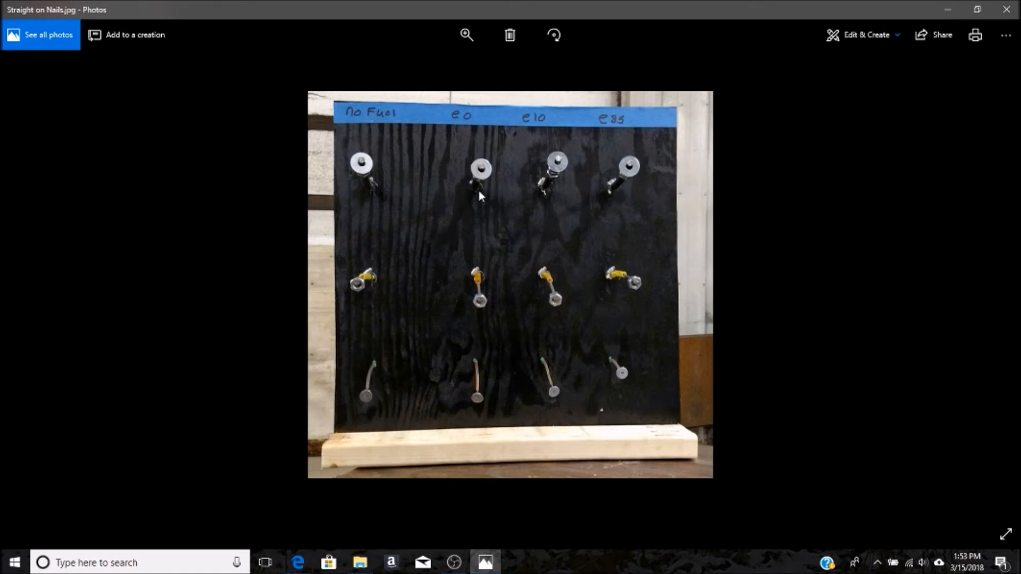
pyautogui.moveTo(486, 266)
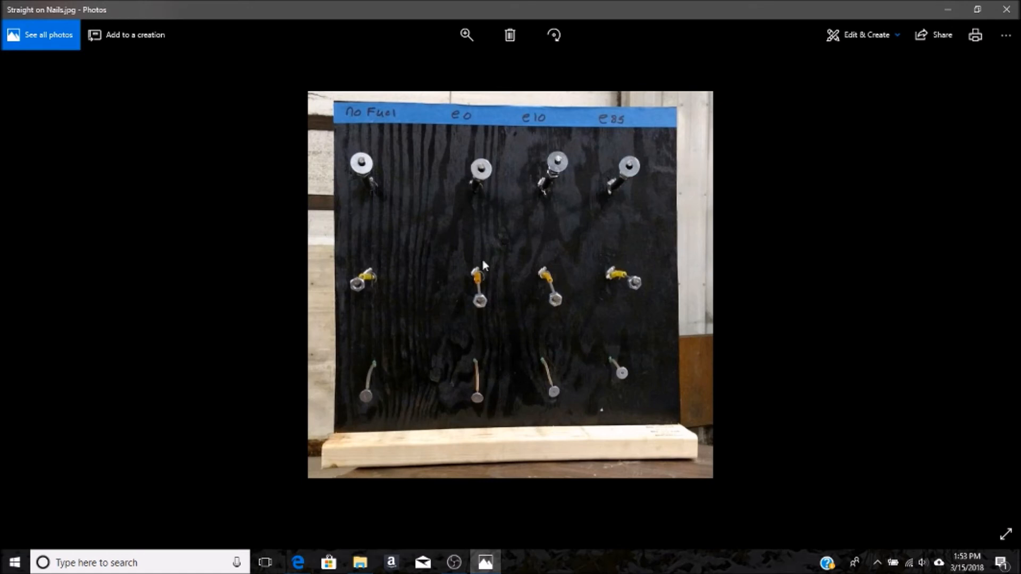
pyautogui.moveTo(490, 509)
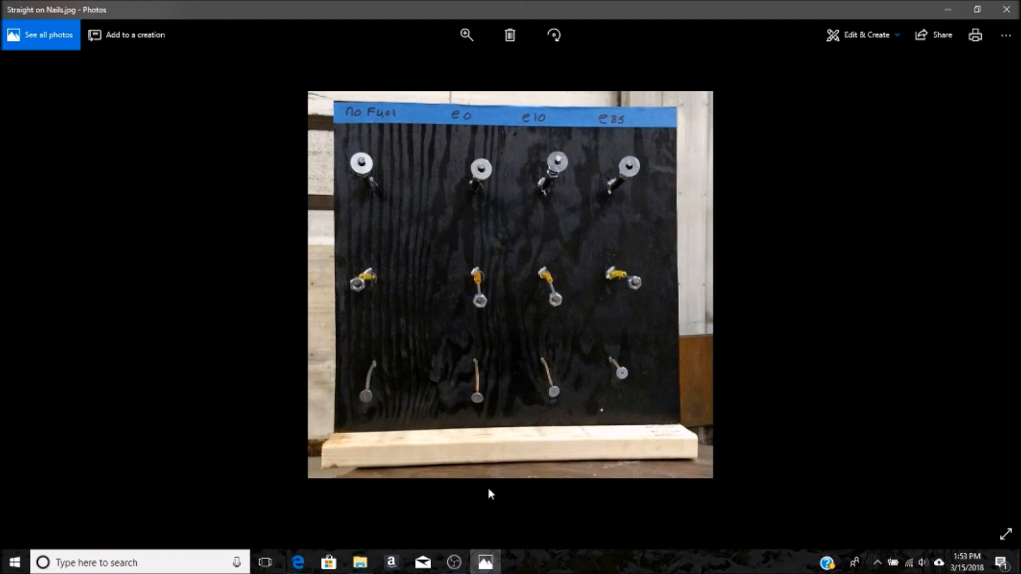
pyautogui.moveTo(623, 130)
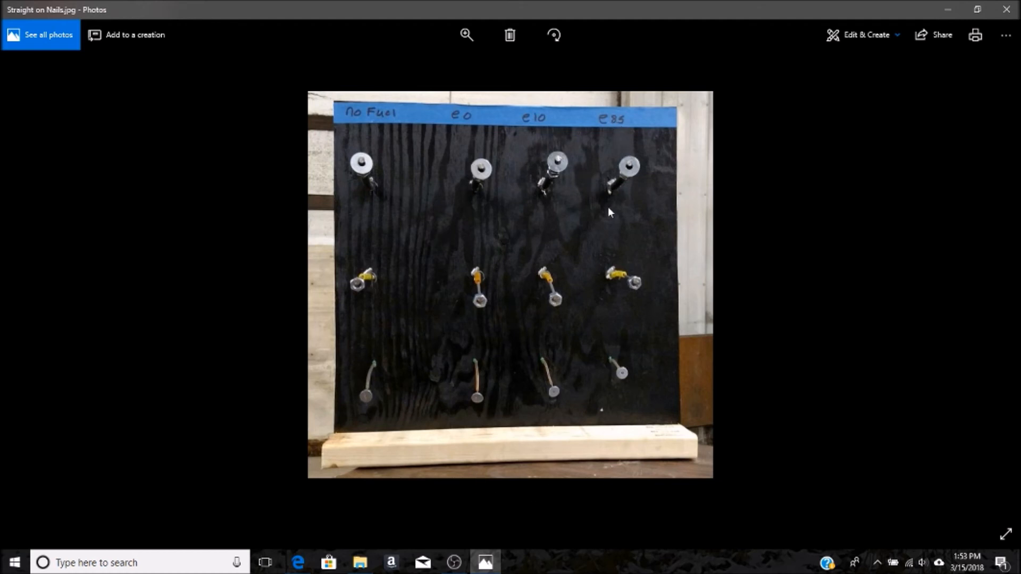
pyautogui.moveTo(615, 292)
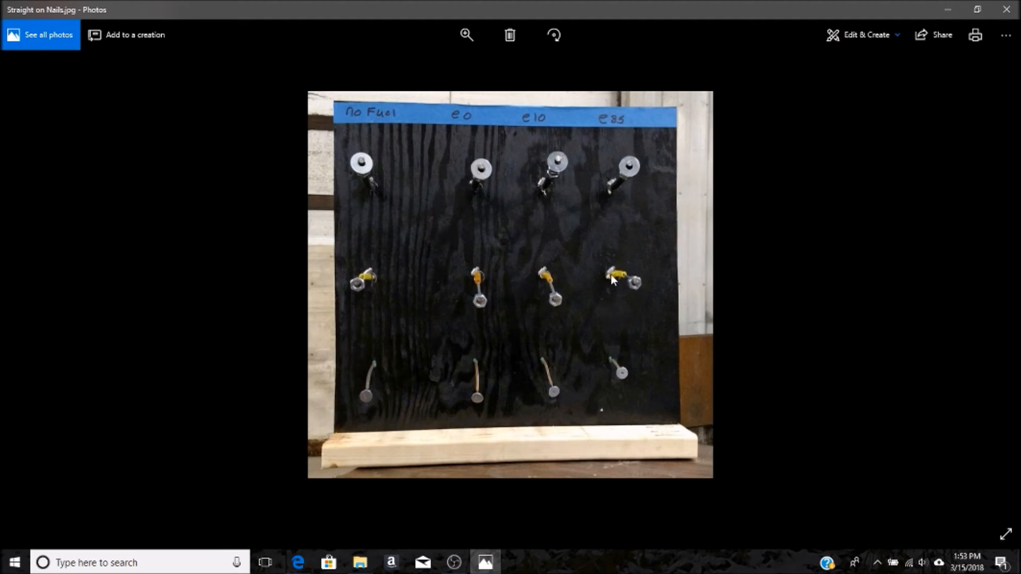
pyautogui.moveTo(558, 272)
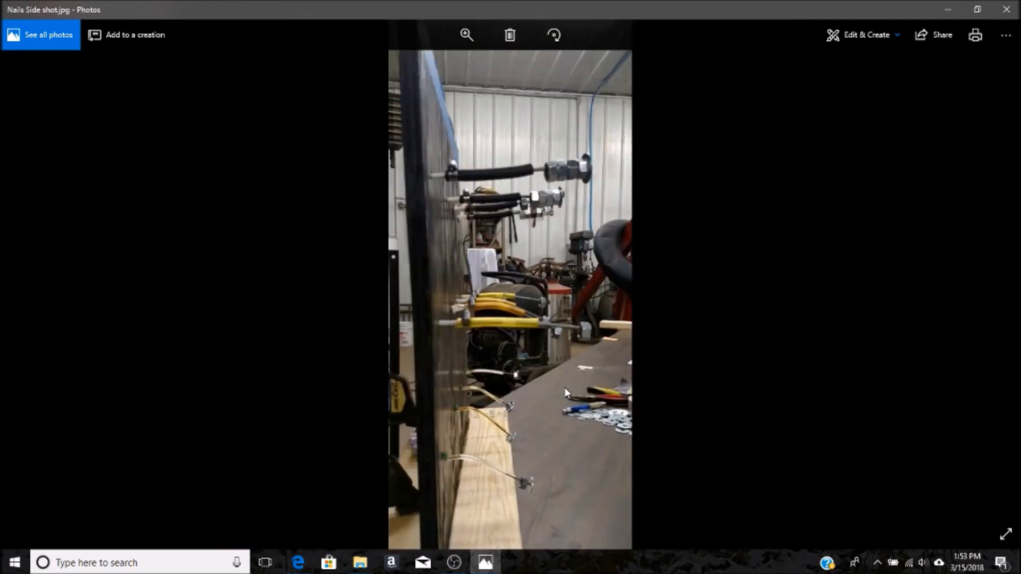
pyautogui.moveTo(562, 367)
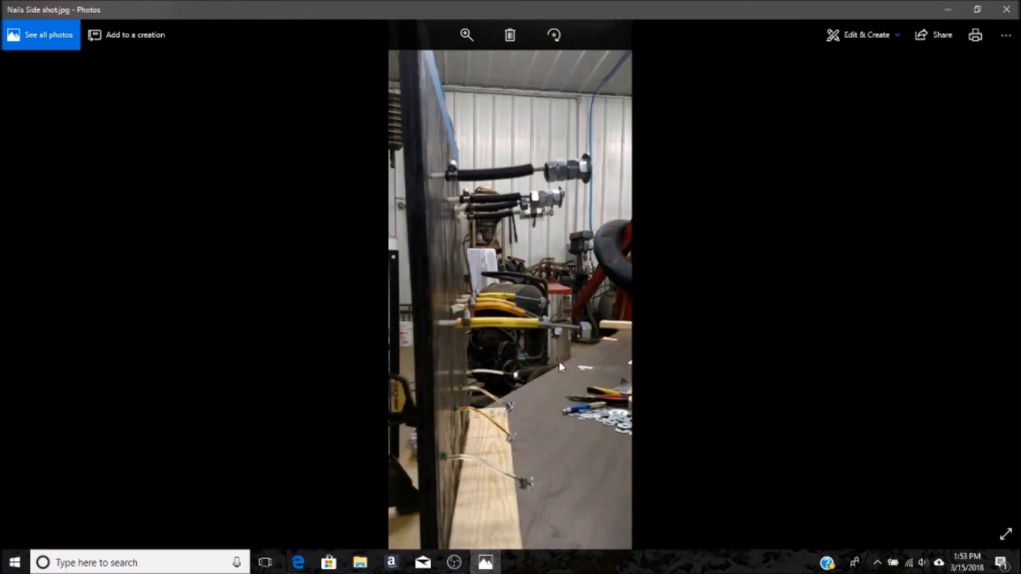